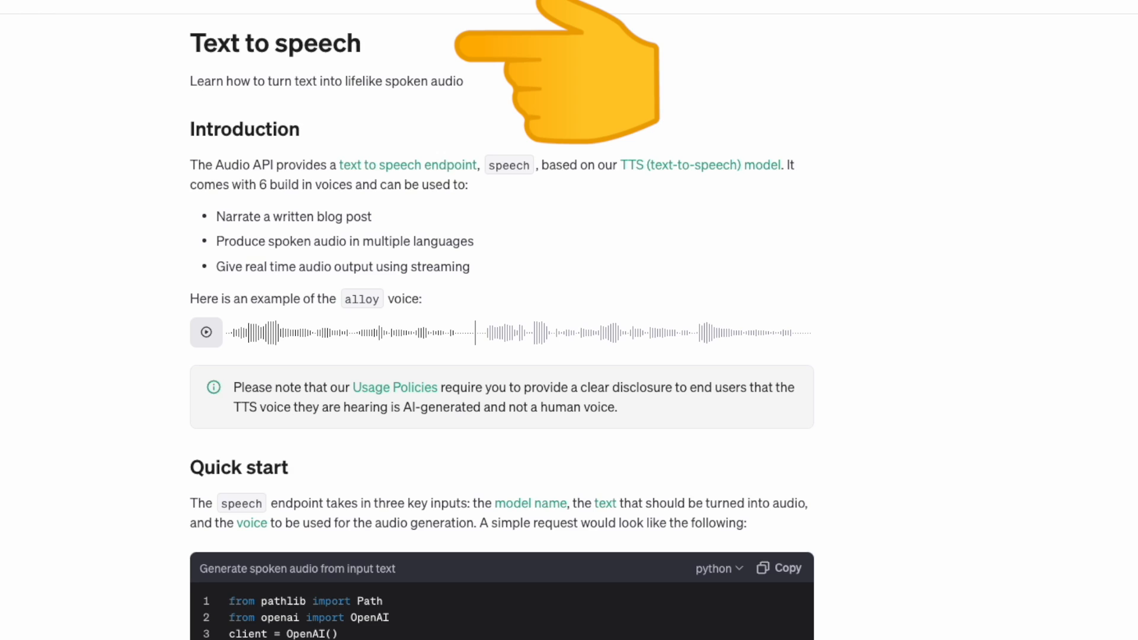
mouse_move(588, 214)
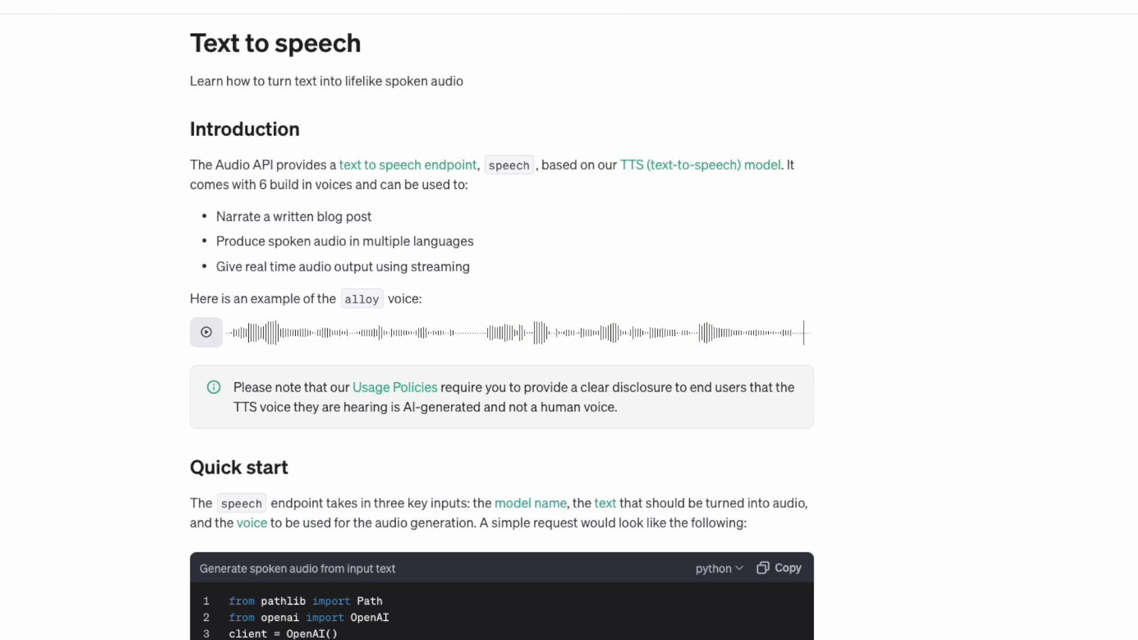
Step: Play the alloy voice example on the Text to speech docs page
click(64, 165)
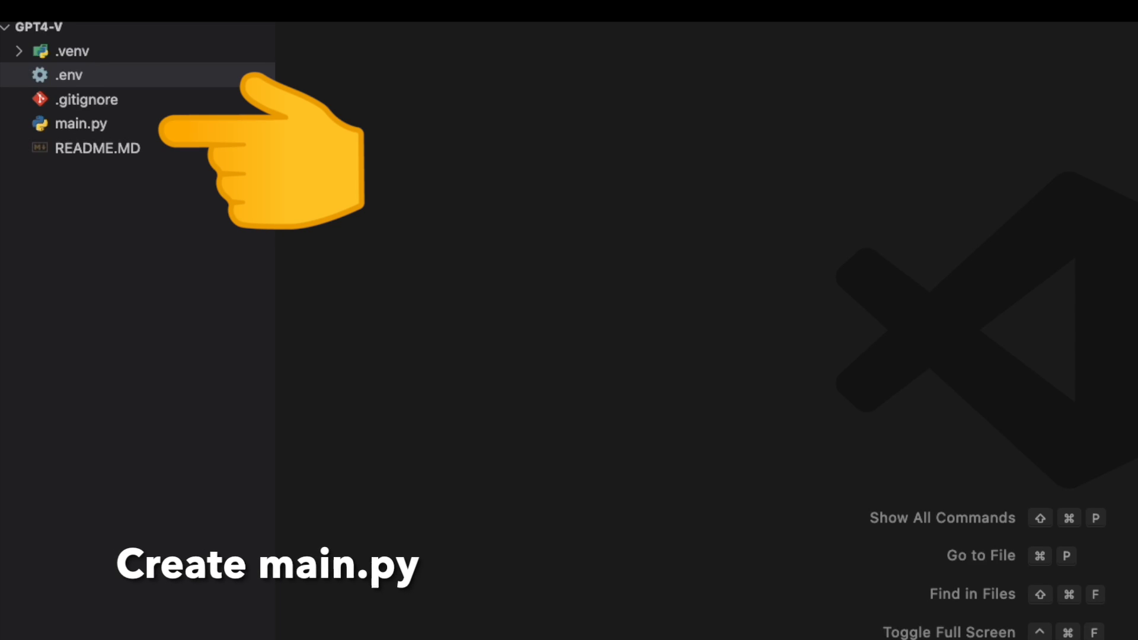
Step: Review README.MD, main.py and the .env OPENAI_API_KEY placeholder, ending back on main.py
click(96, 149)
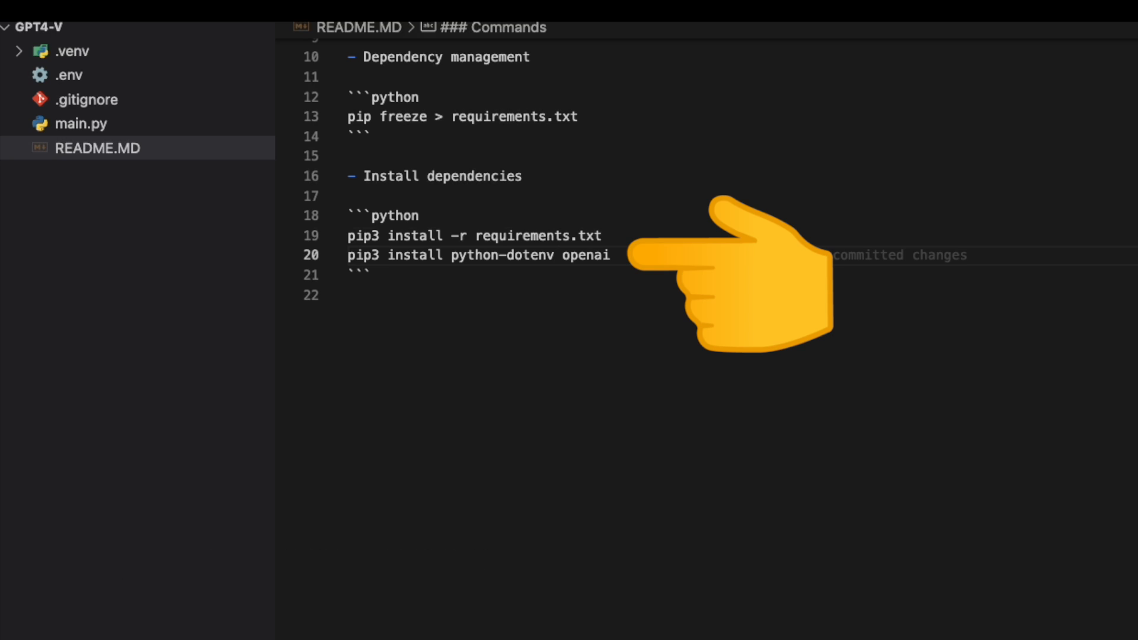
click(82, 123)
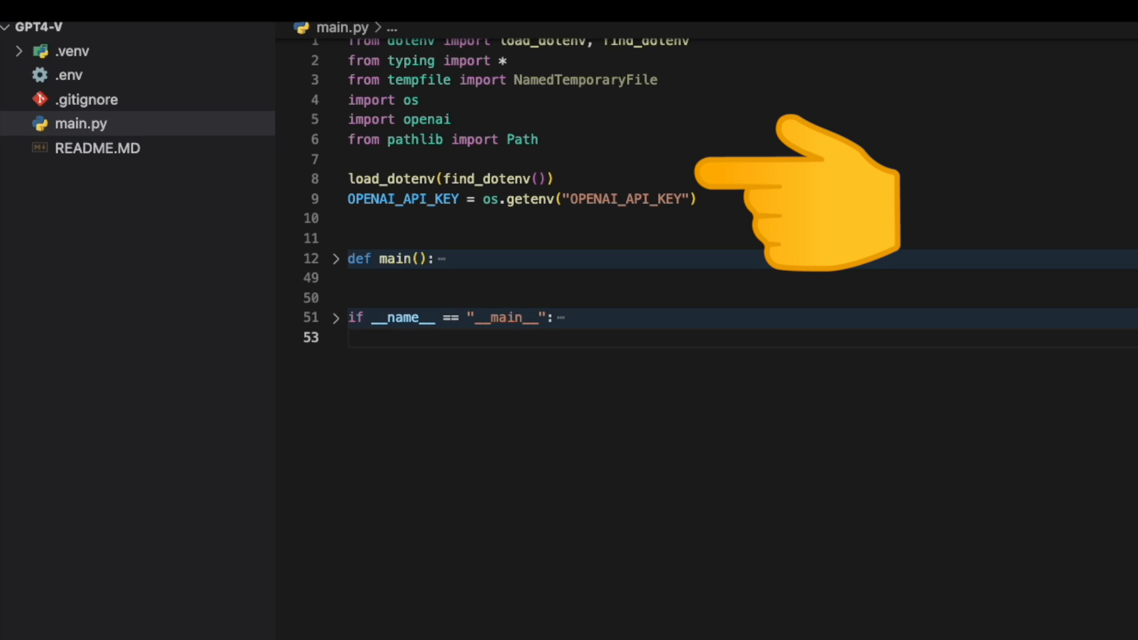
click(69, 75)
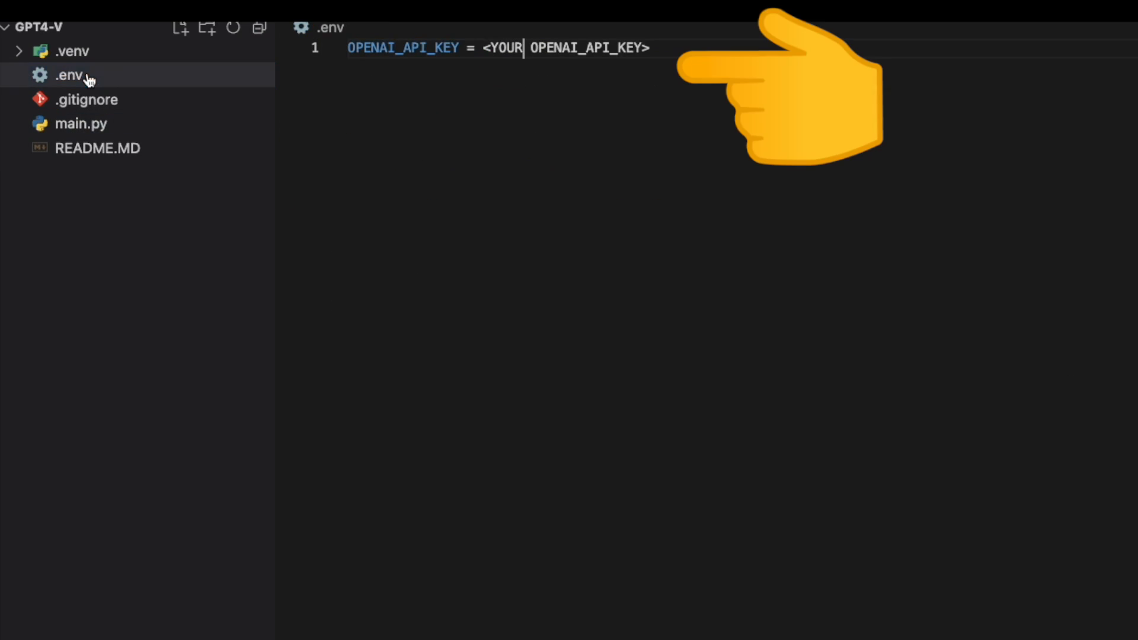
click(81, 123)
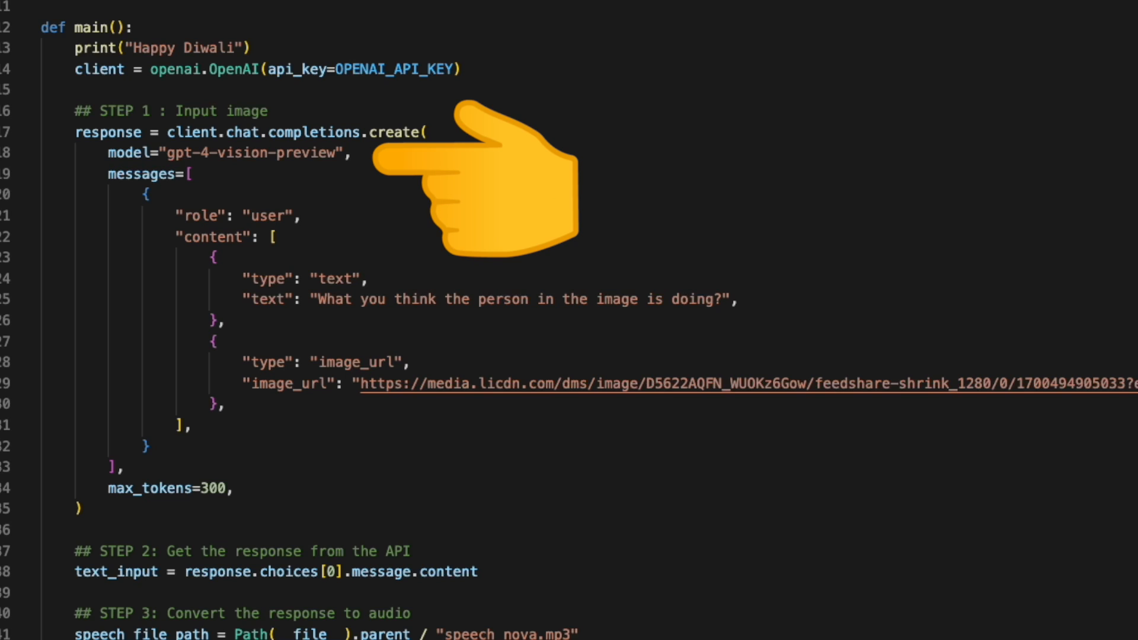
mouse_move(450, 239)
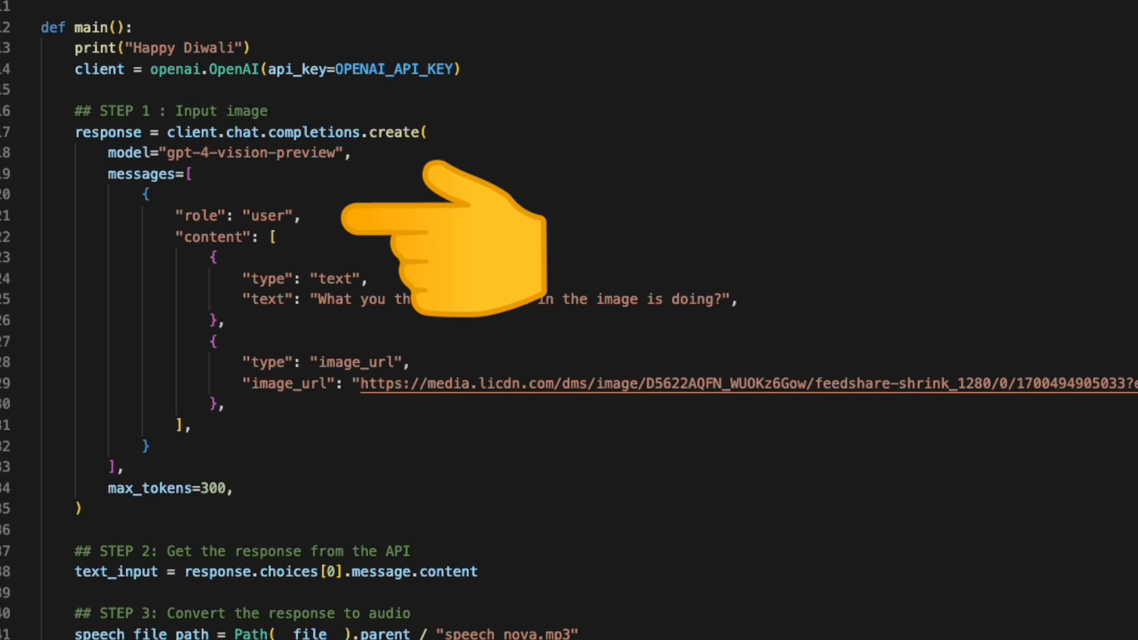
Step: Scroll through main() past the gpt-4-vision-preview request on the image URL
scroll(down, 3)
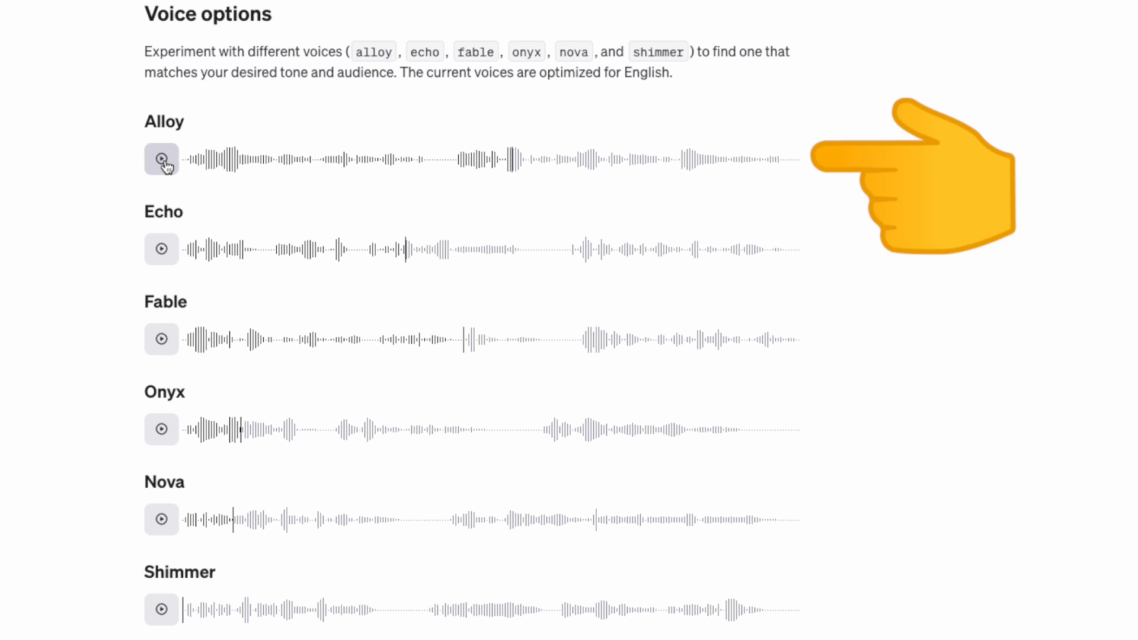
Step: Play the Alloy and Echo voice samples, then continue down the Voice options list
click(161, 159)
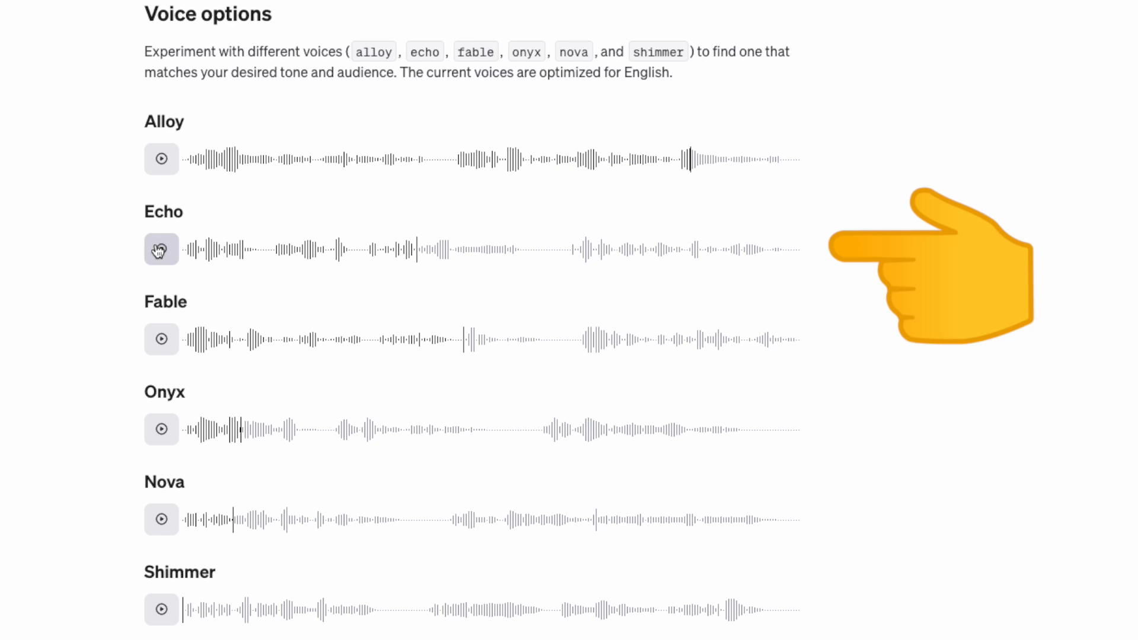
click(161, 340)
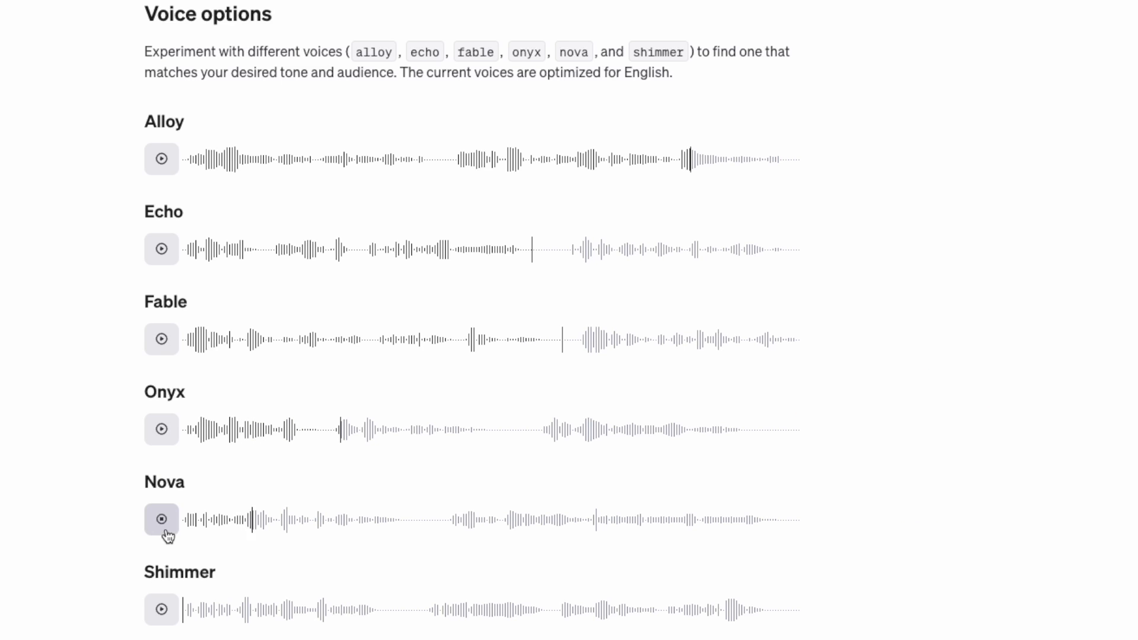
scroll(down, 3)
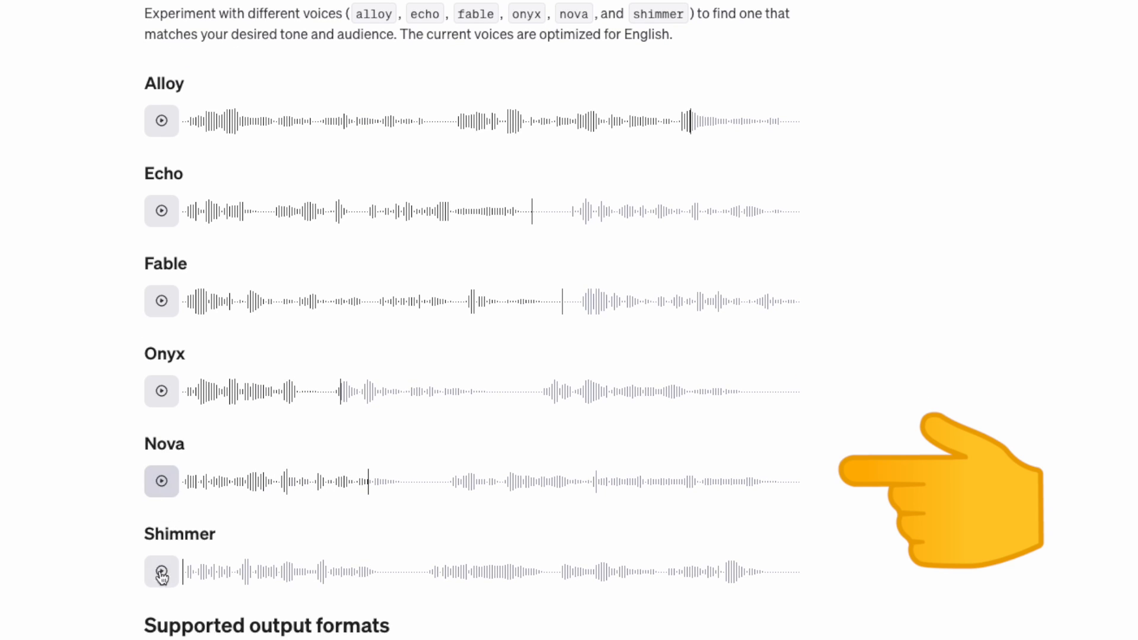
scroll(down, 3)
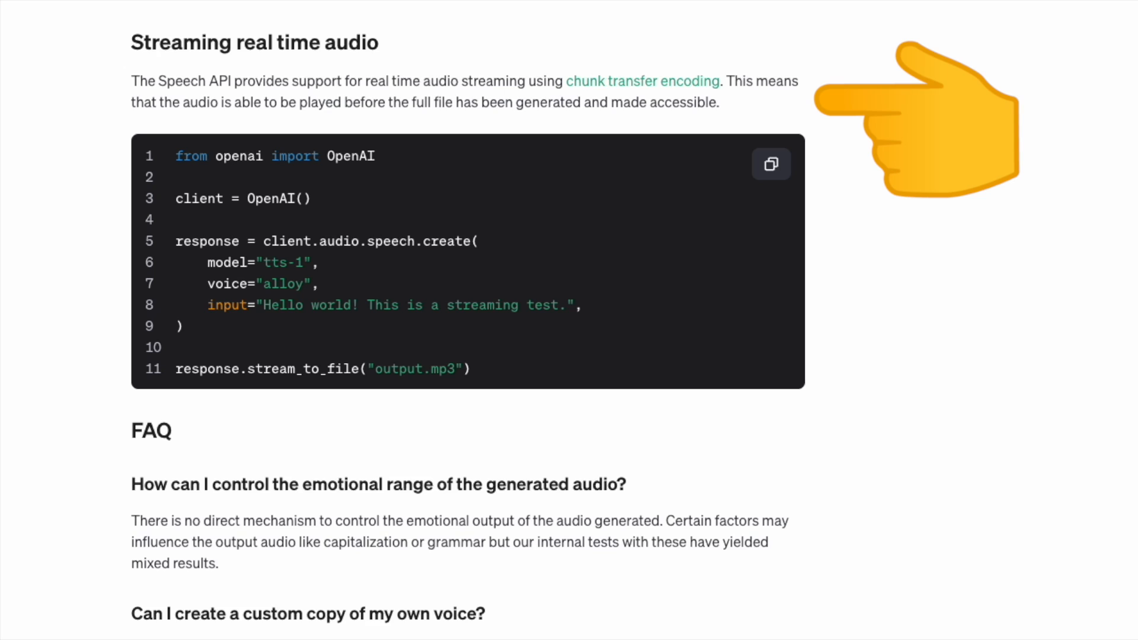
mouse_move(639, 370)
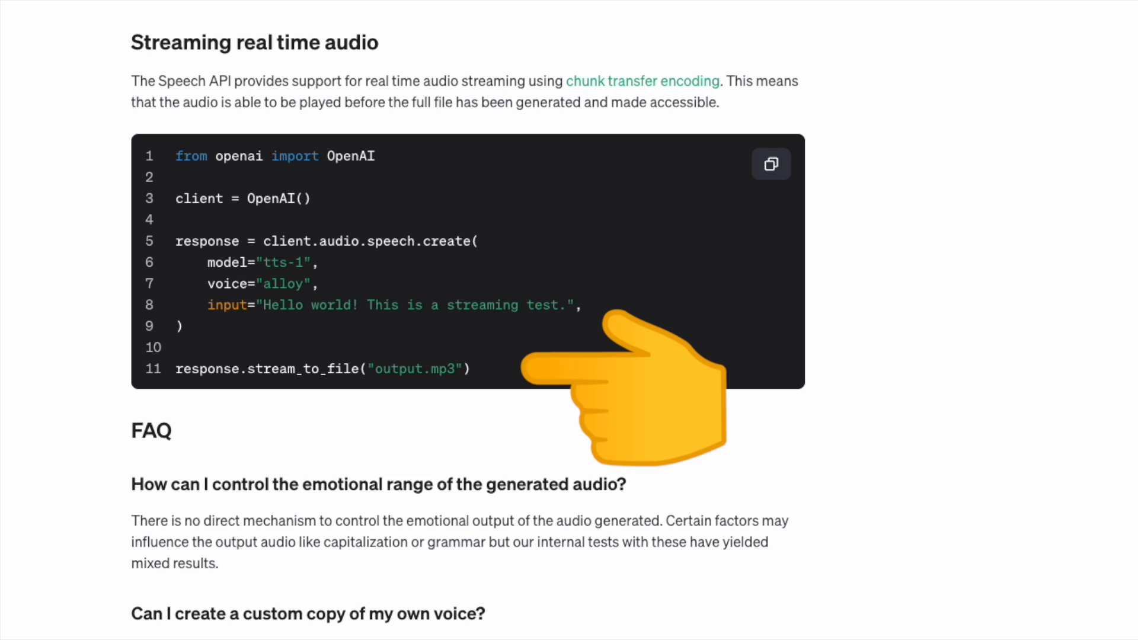
mouse_move(581, 363)
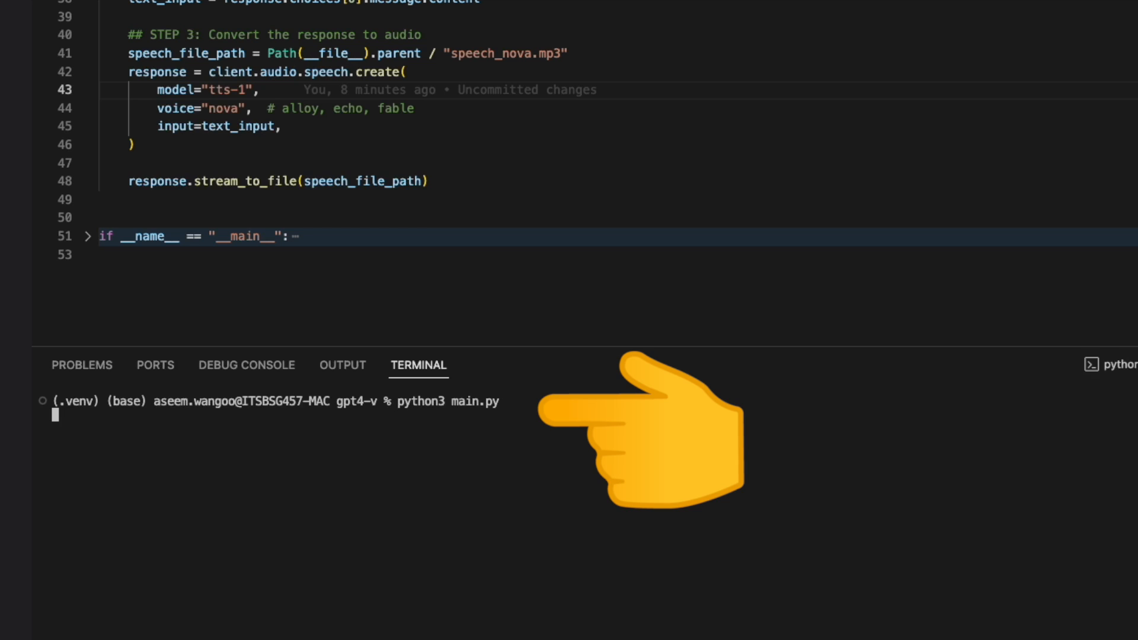
Step: Run python3 main.py in the terminal to generate speech_nova.mp3
key(Return)
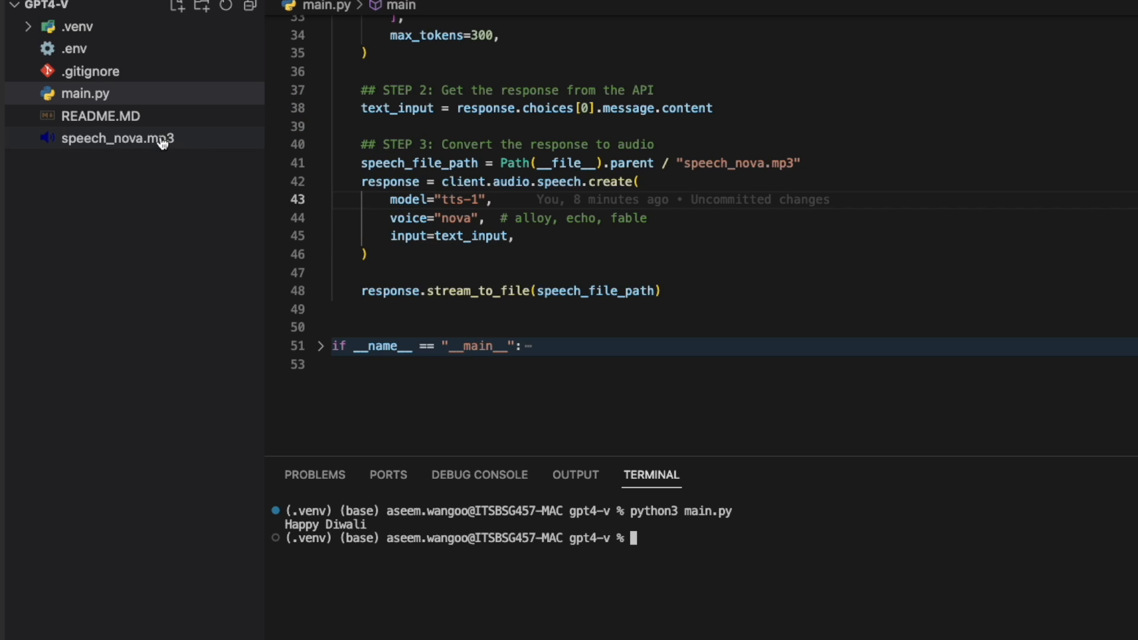
Step: Play the generated speech_nova.mp3 in the audio player
click(118, 137)
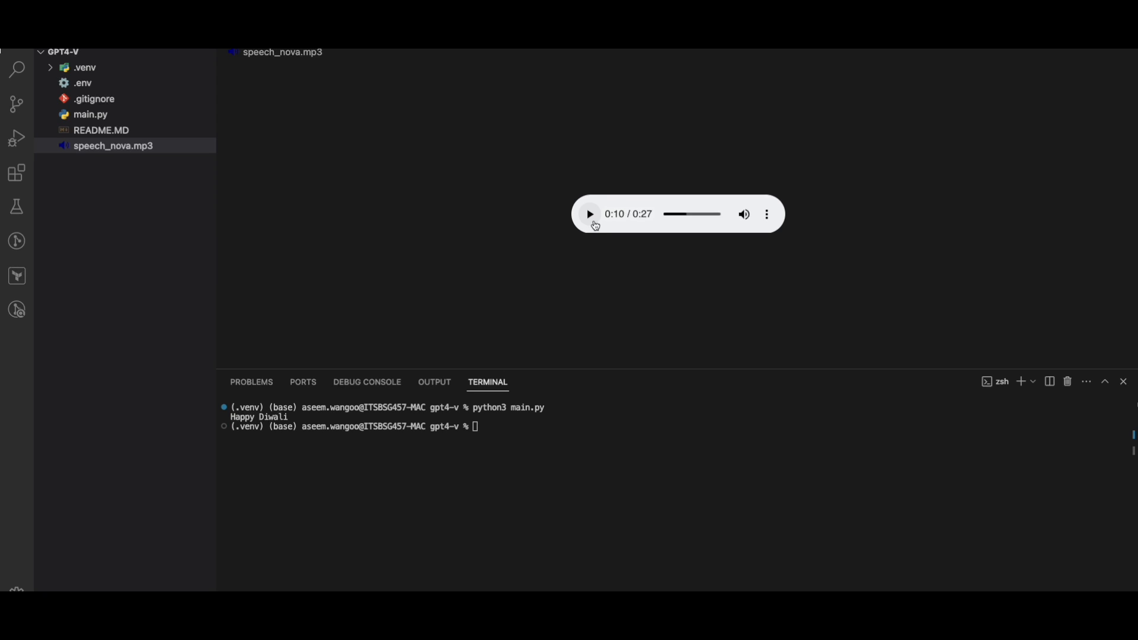
click(590, 213)
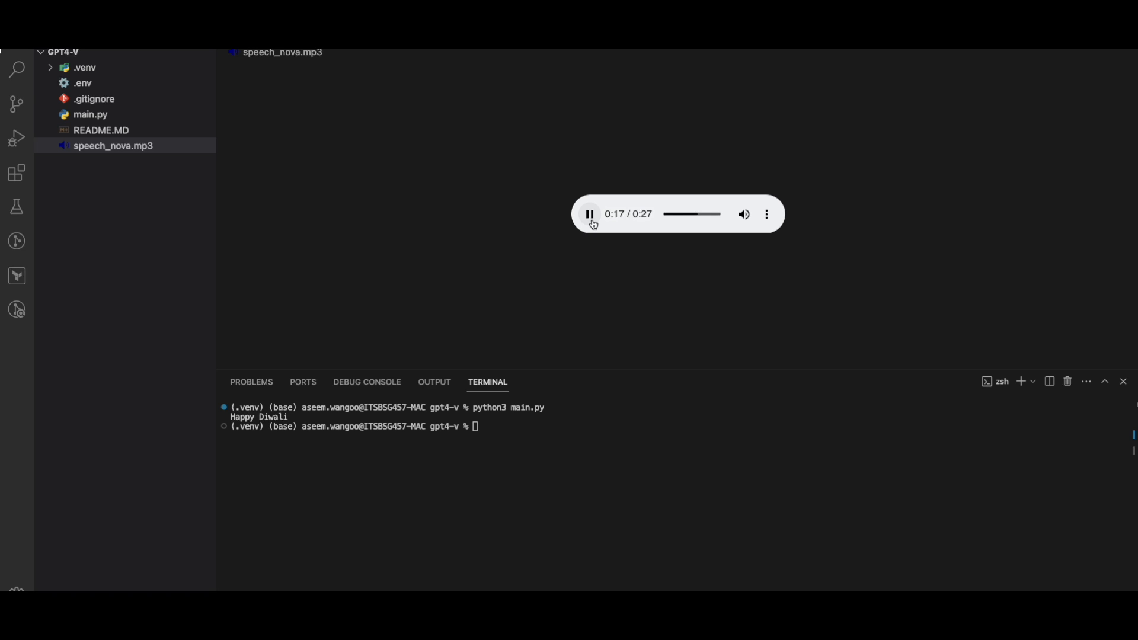